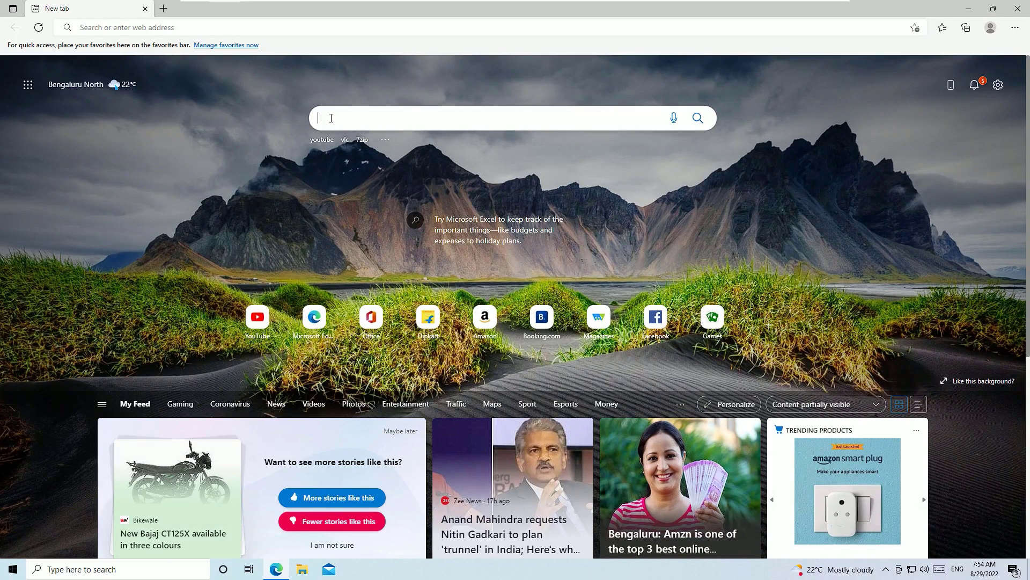
Search Bing for 'microsoft store' and open the 'Top free apps - Microsoft Store' result.
type("microsoft store")
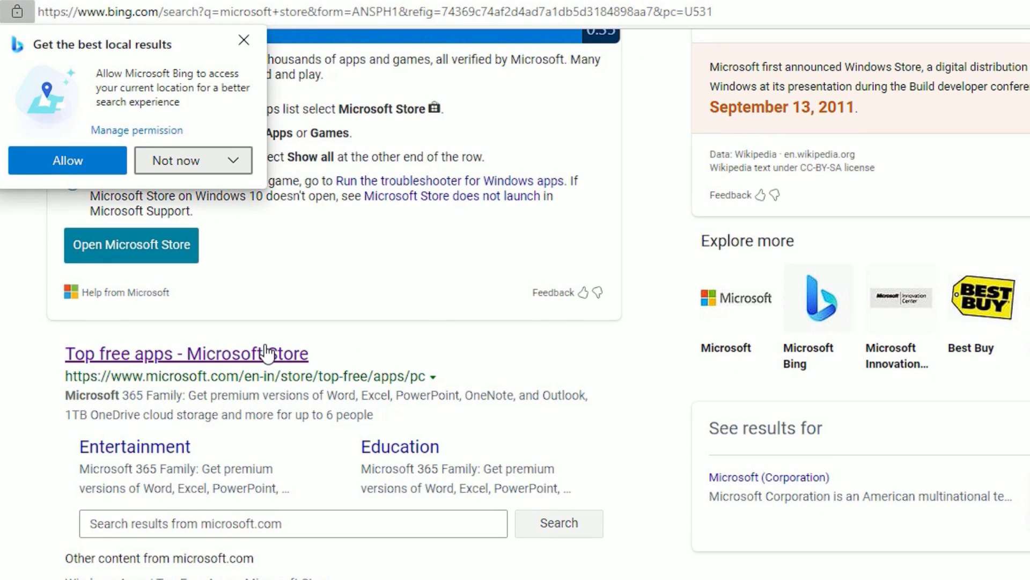
left_click(186, 353)
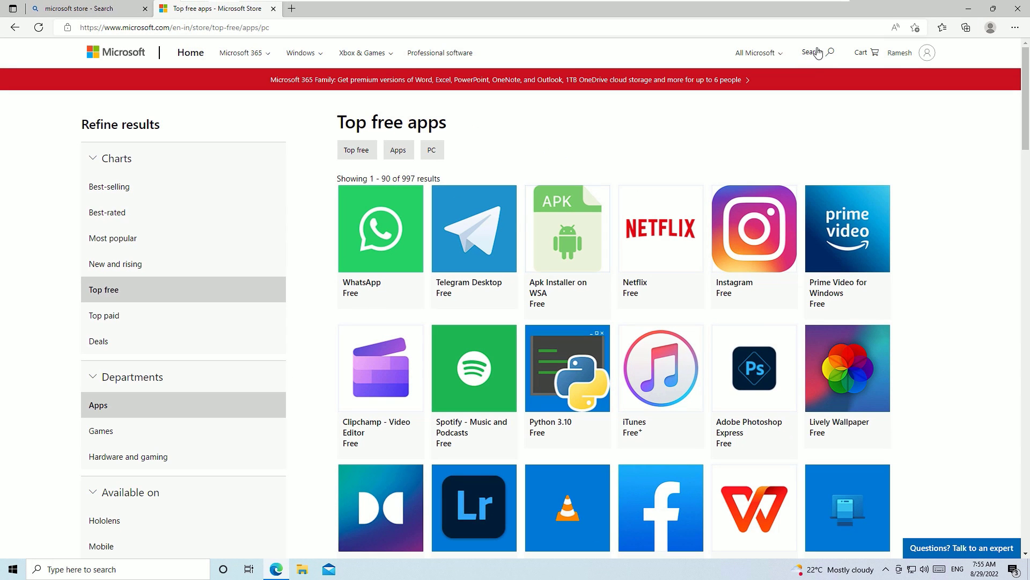
Search the store for 'office' and browse the Shop results of matching apps and games.
type("office")
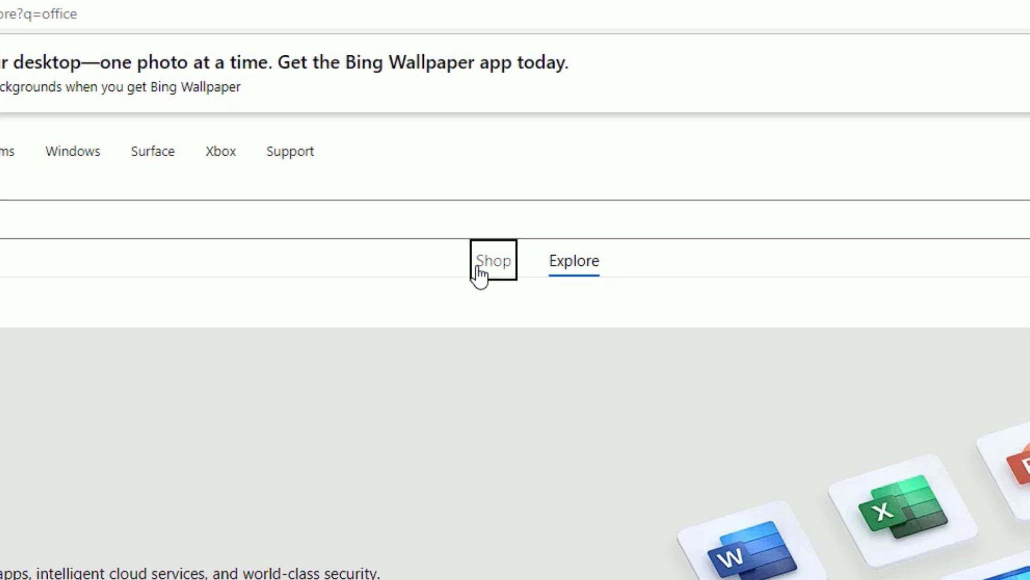
left_click(493, 260)
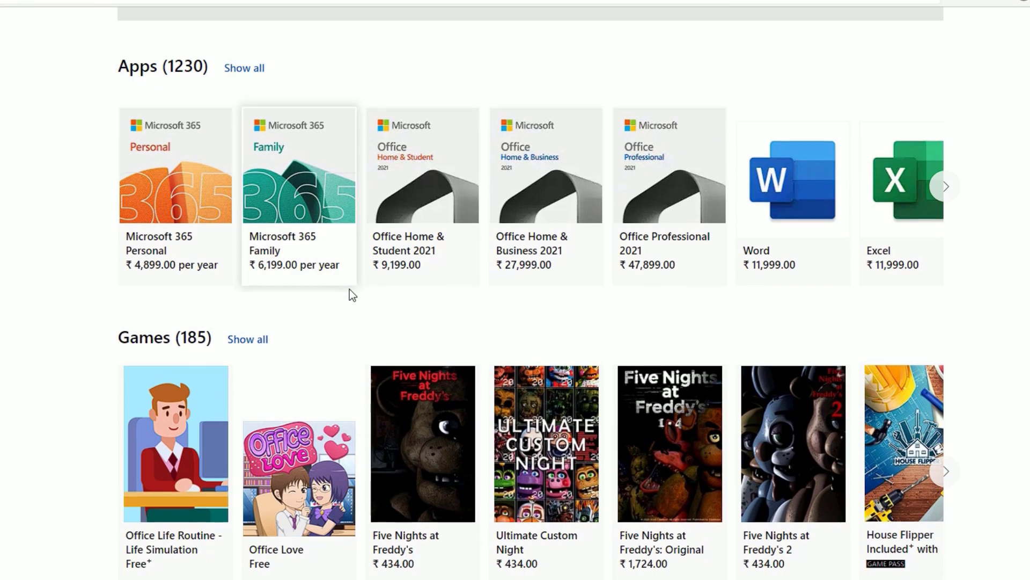
scroll("down", 3)
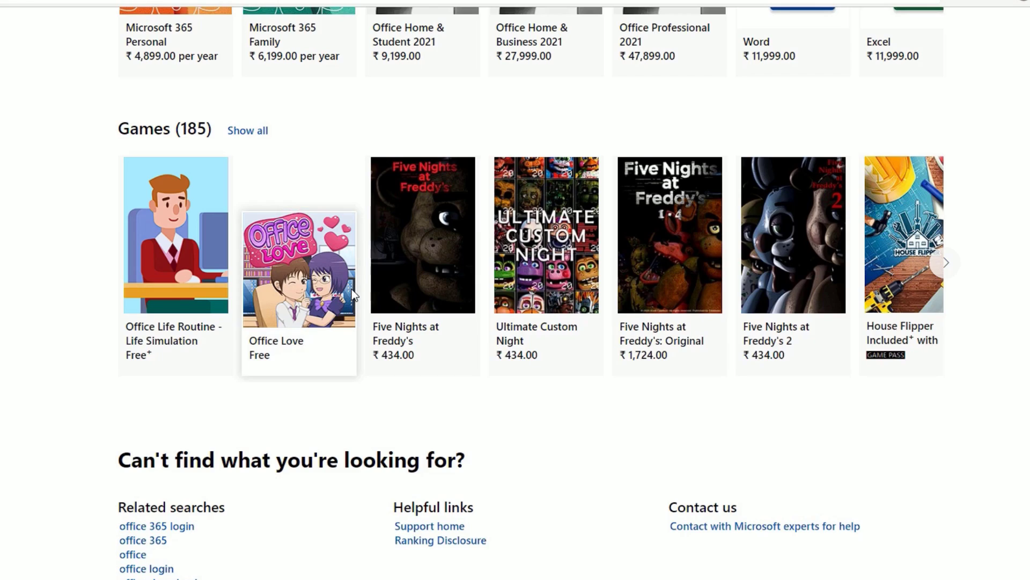
scroll("up", 3)
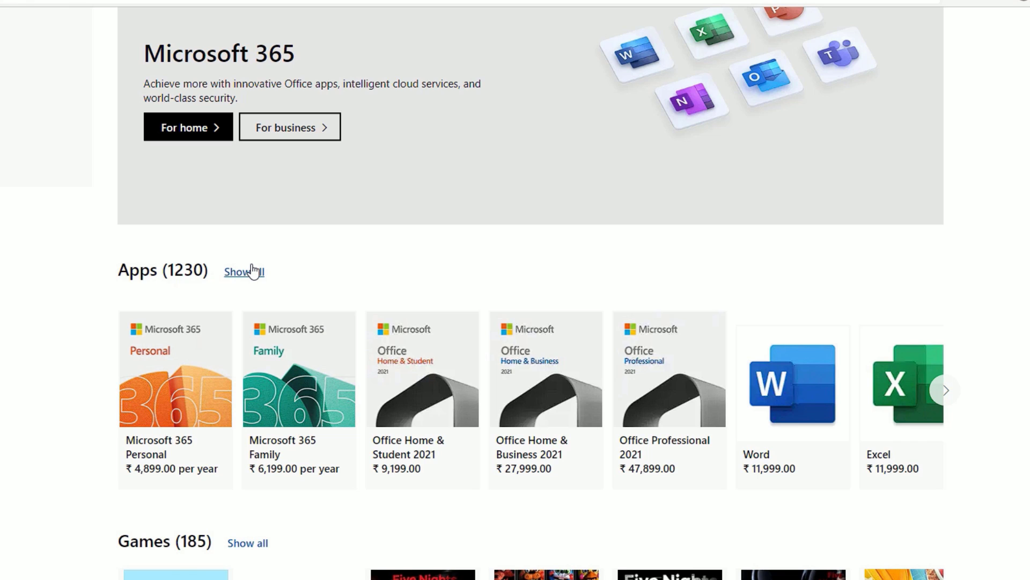
Show all matching apps and open the free Office app's product page.
left_click(244, 272)
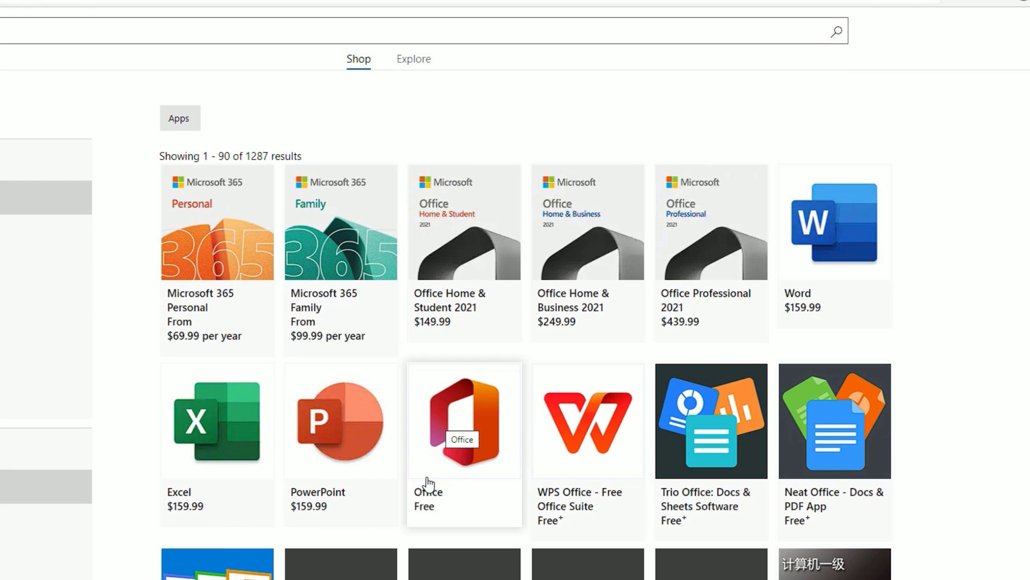
mouse_move(317, 347)
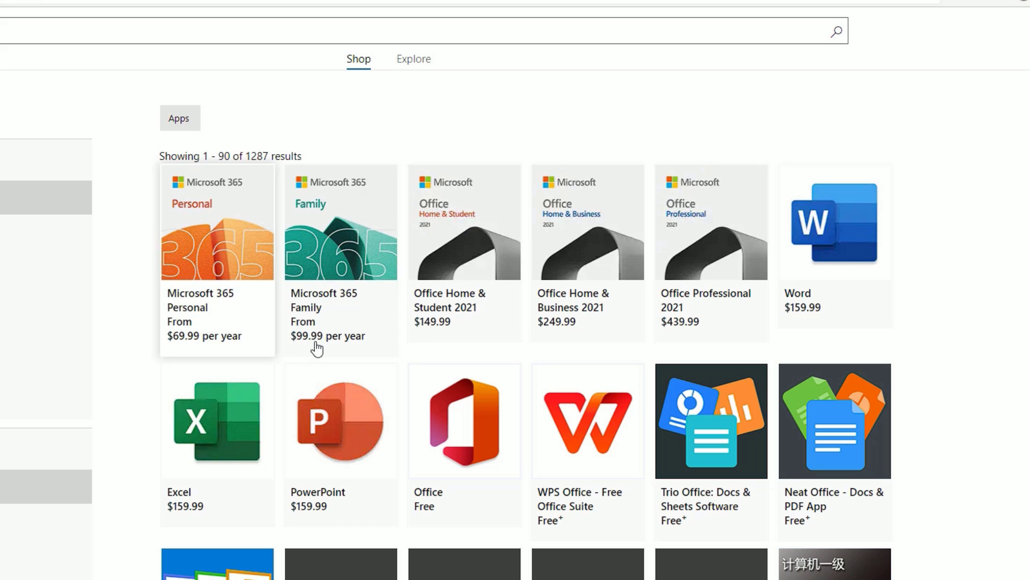
mouse_move(788, 274)
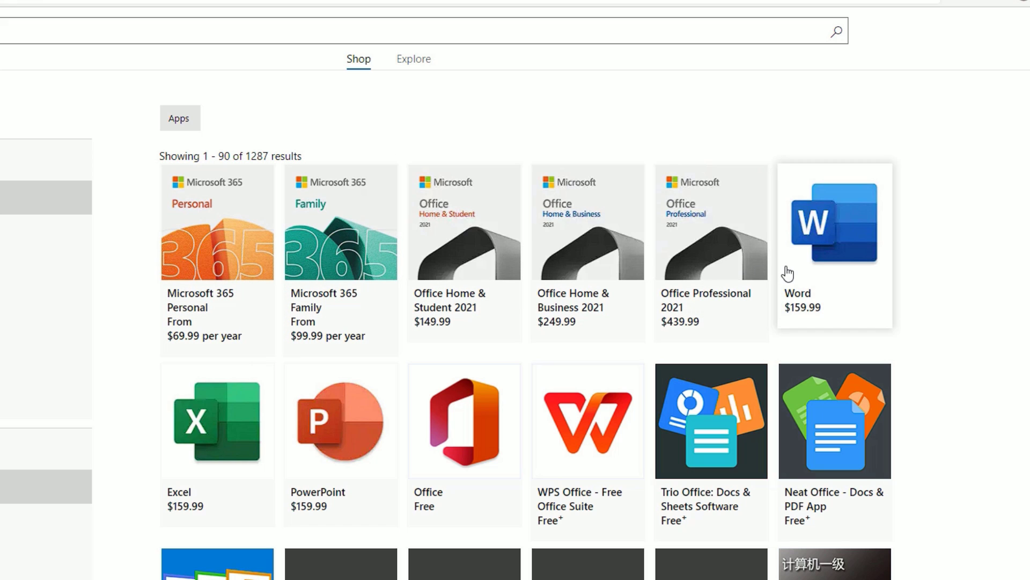
mouse_move(451, 444)
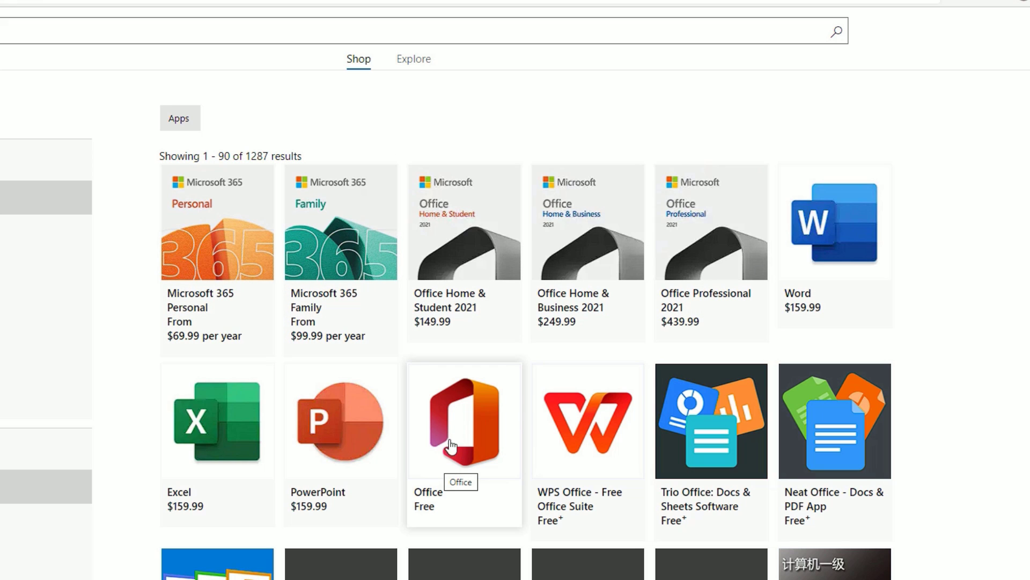
left_click(464, 421)
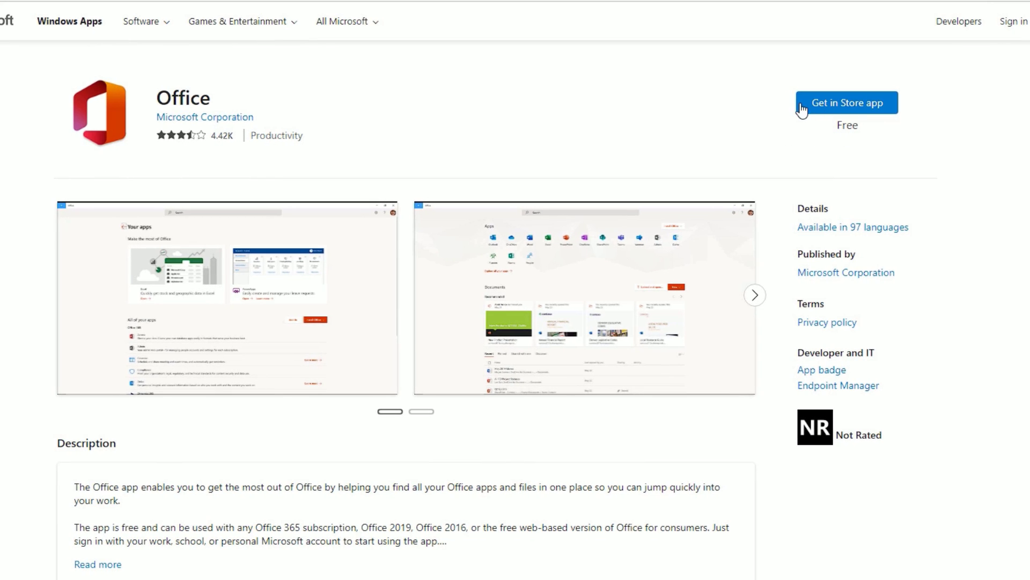
Get the free Office app via the Store popup and view its full page in the Store desktop app.
left_click(846, 103)
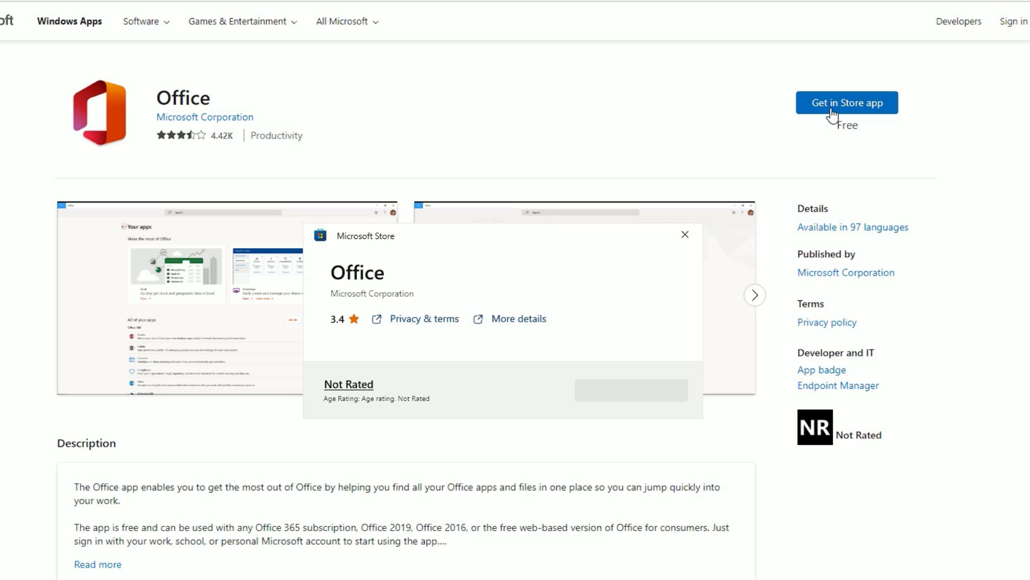
left_click(847, 103)
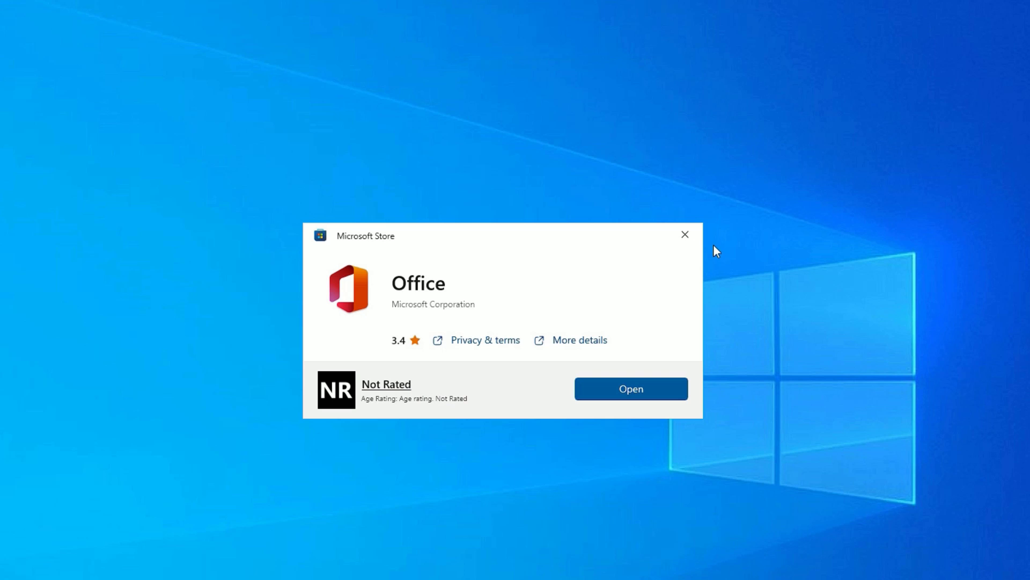
mouse_move(597, 286)
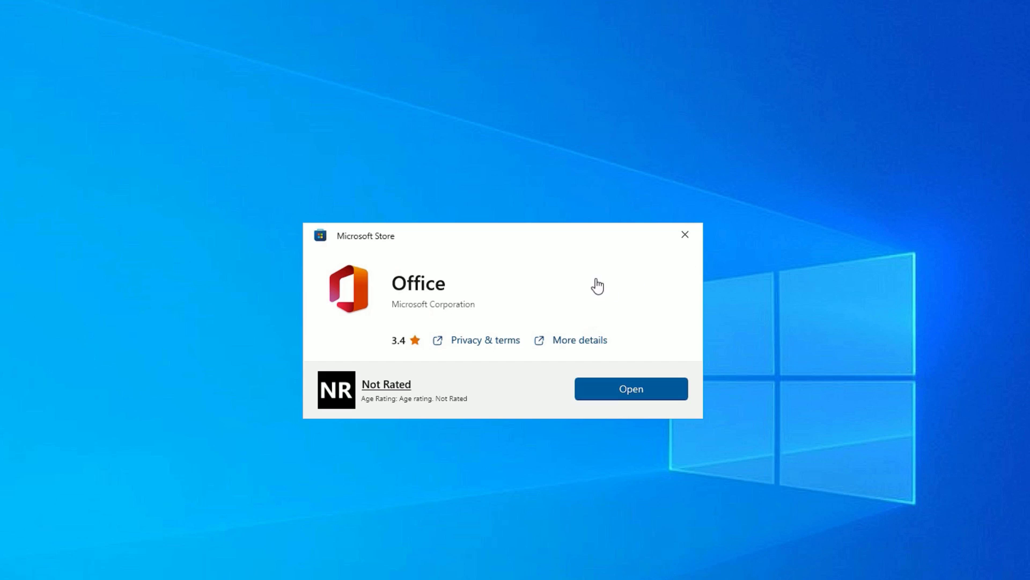
mouse_move(588, 308)
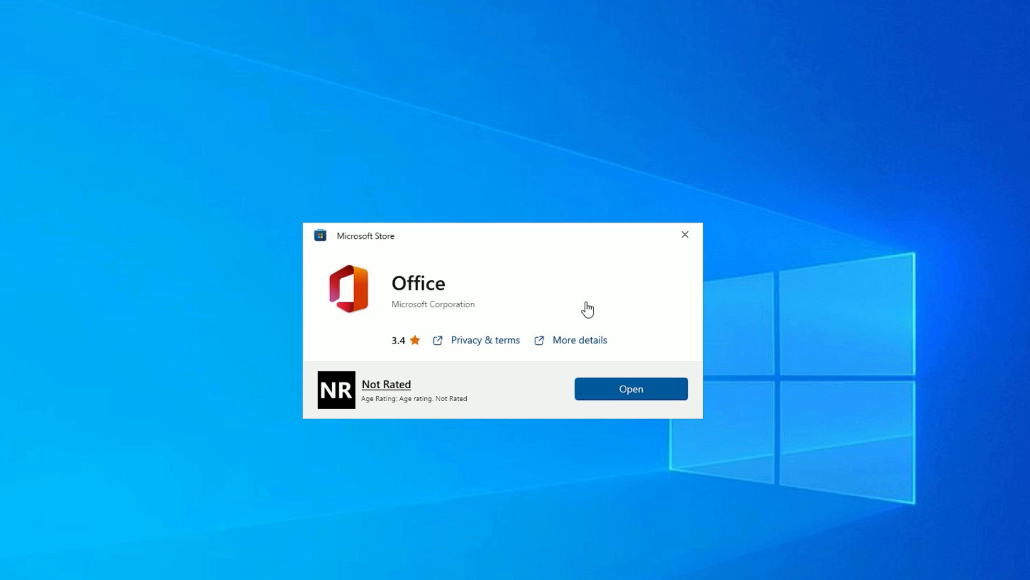
mouse_move(607, 347)
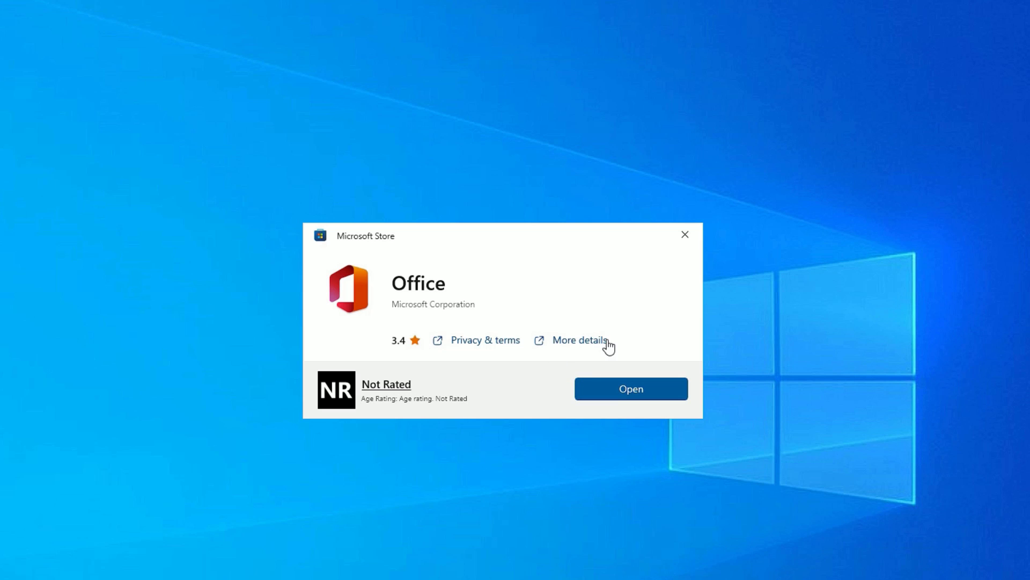
left_click(578, 340)
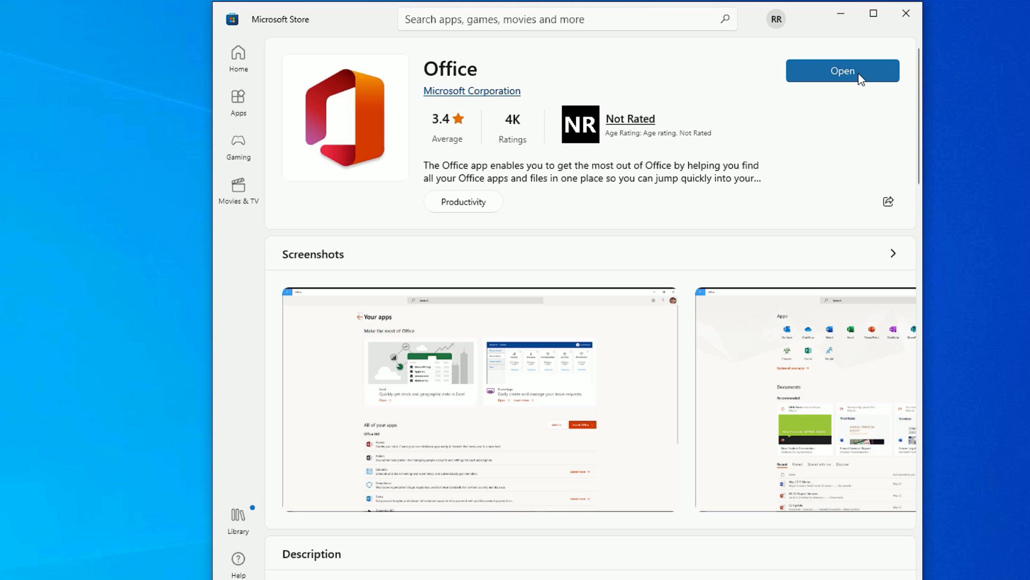
Launch the installed Office app and switch to its Word start page with templates.
left_click(843, 71)
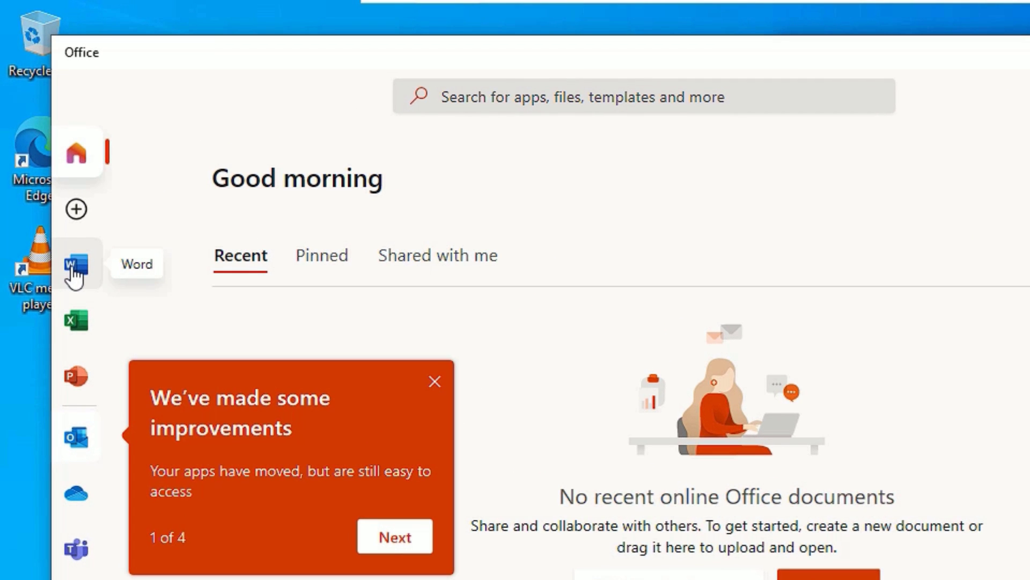
left_click(76, 264)
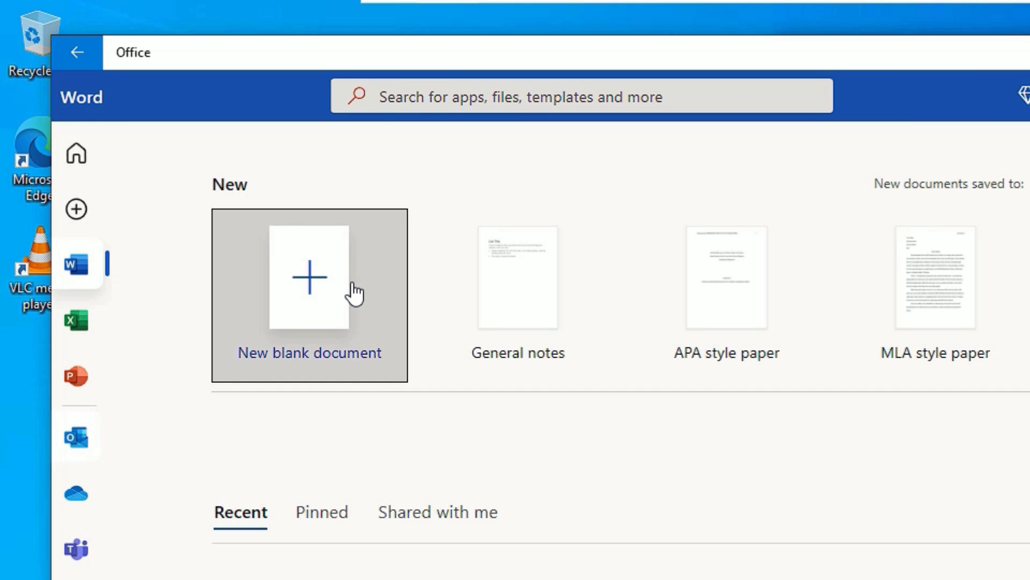
mouse_move(491, 341)
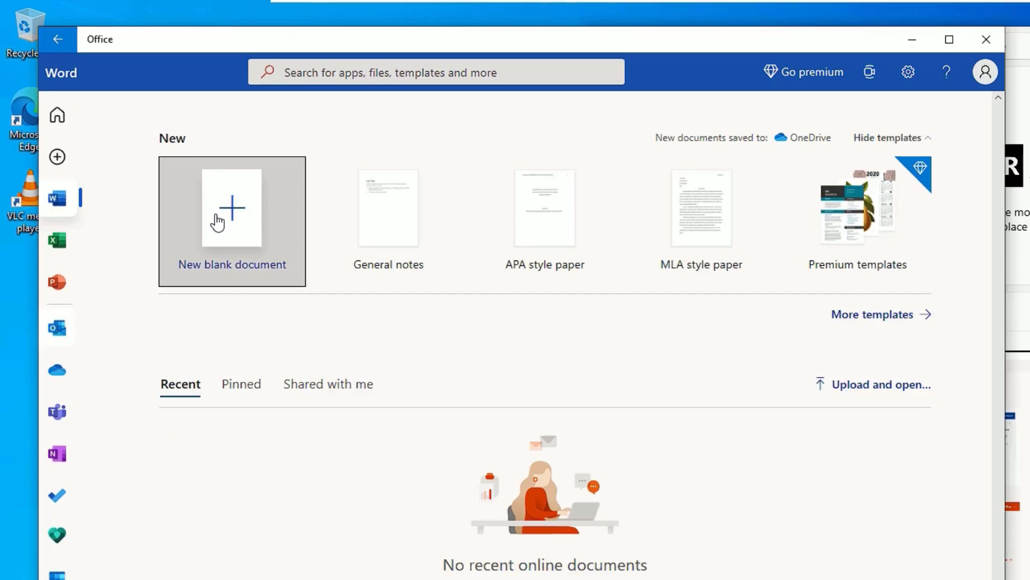
Create a new blank Word for the web document, then close it to return to Office.
left_click(232, 220)
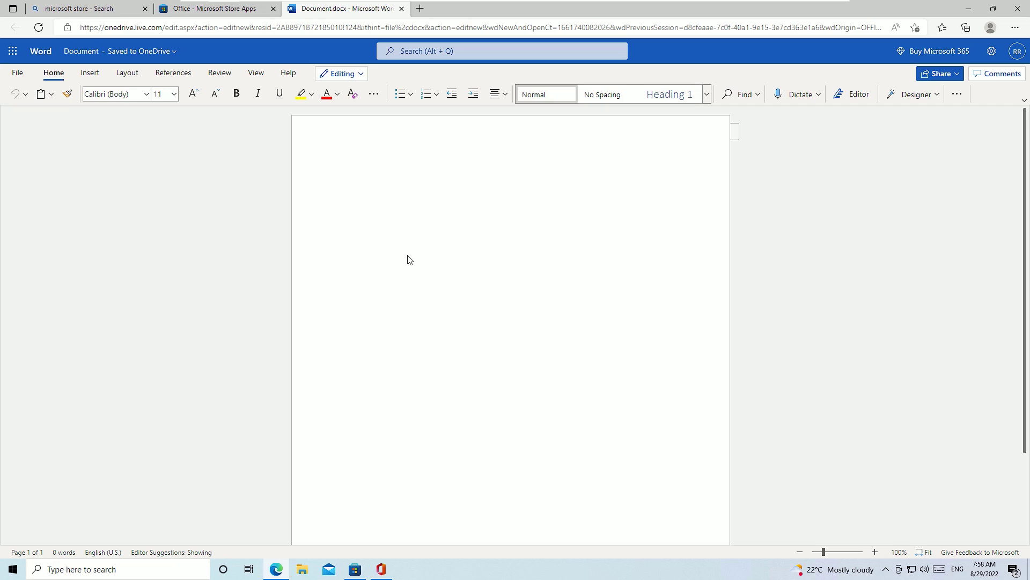
left_click(795, 95)
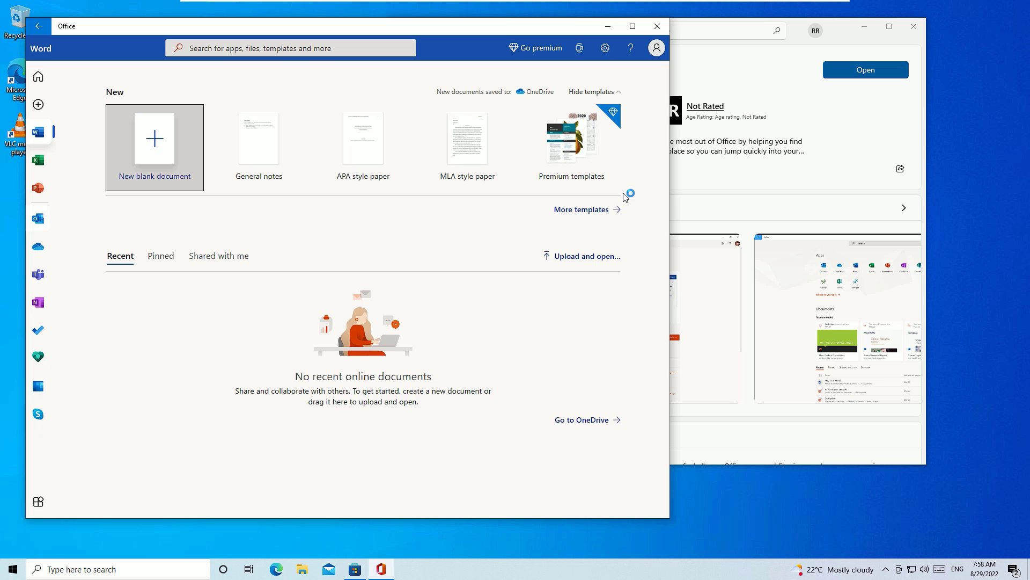
Close the Office and Microsoft Store windows, leaving the bare desktop.
left_click(656, 26)
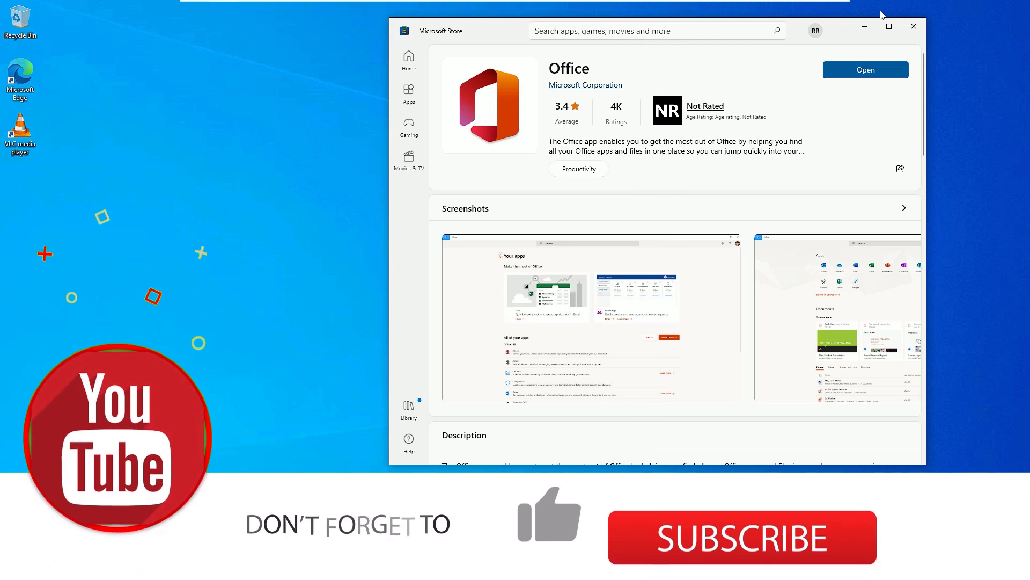
left_click(912, 26)
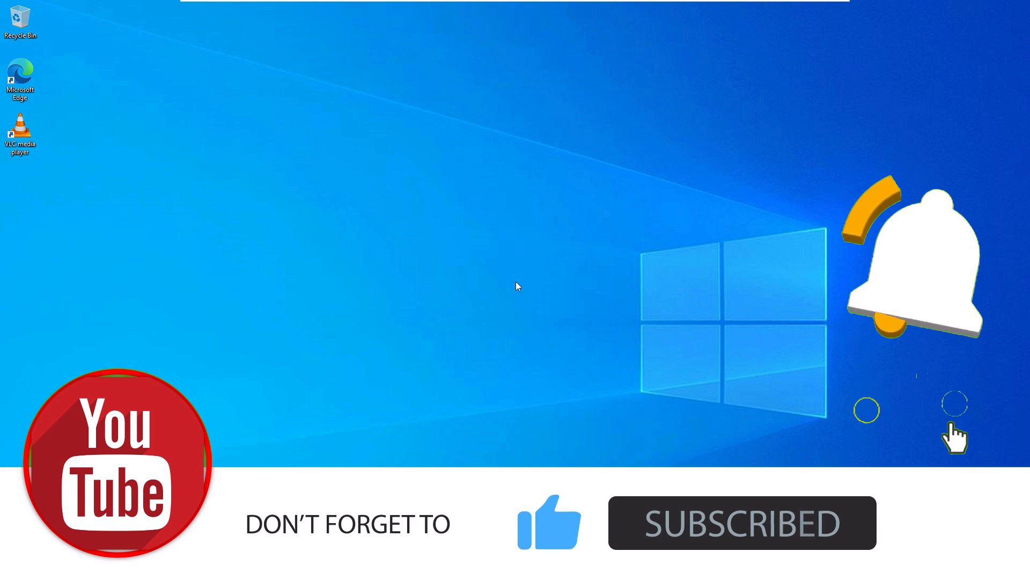